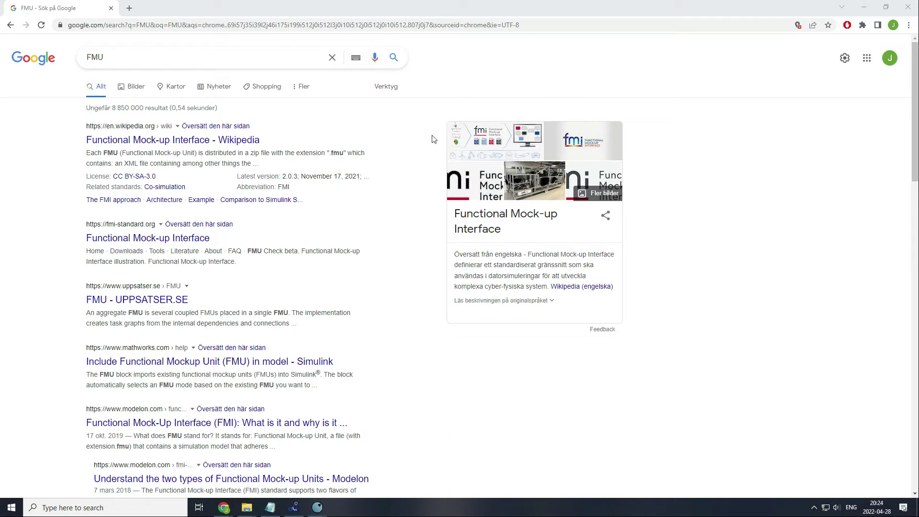
mouse_move(189, 50)
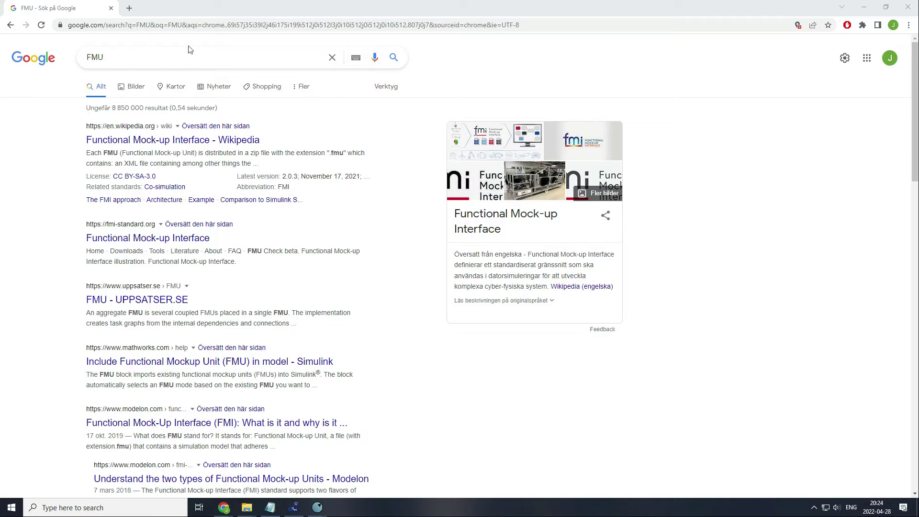
- Follow the Wikipedia FMI article through to the fmi-standard.org site
click(172, 139)
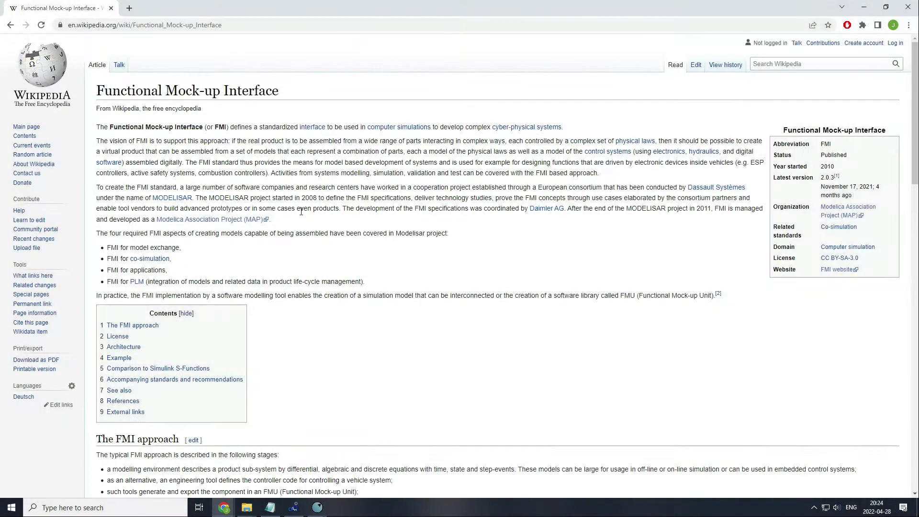
mouse_move(447, 285)
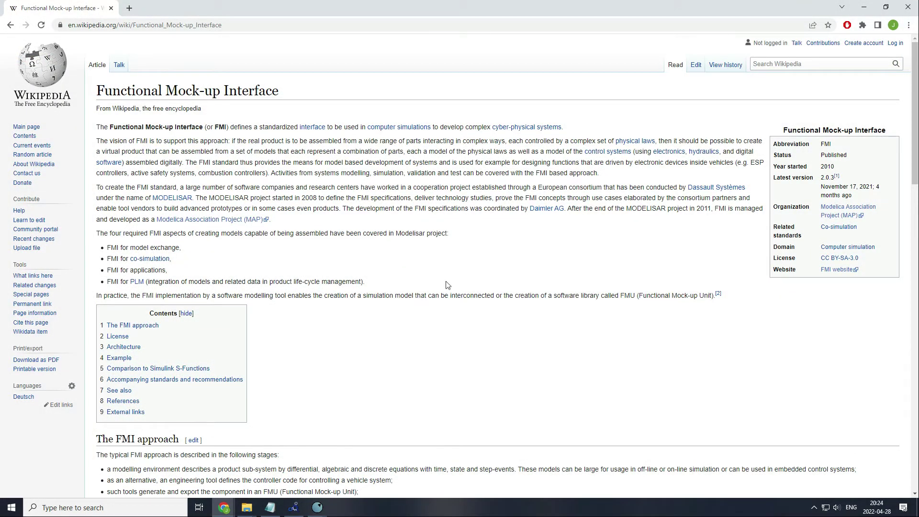
click(834, 270)
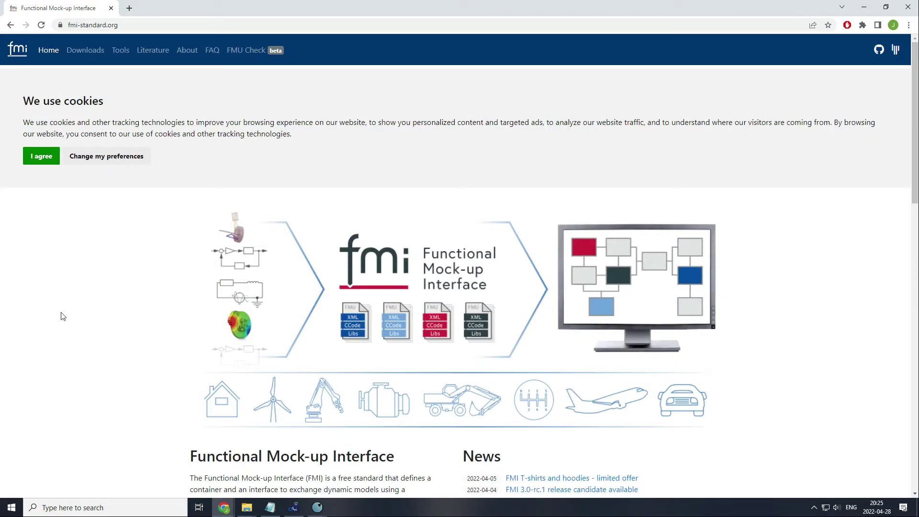
click(295, 507)
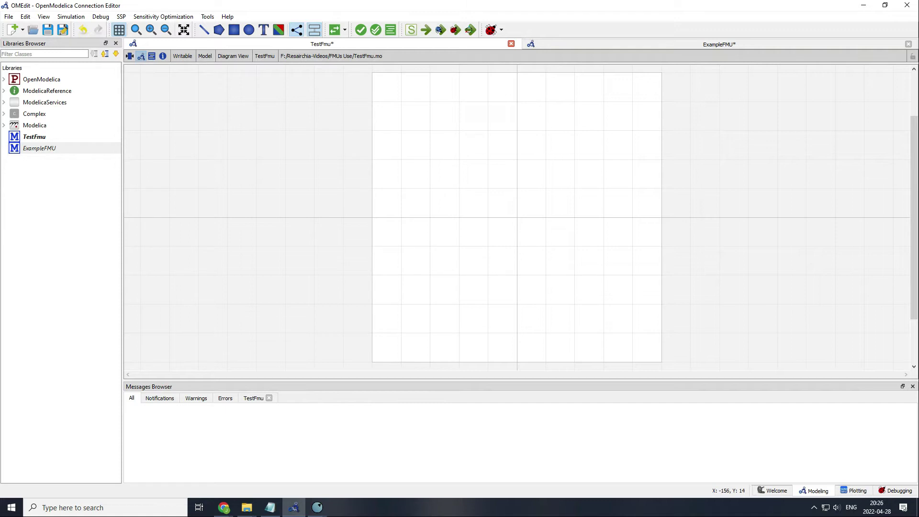
mouse_move(216, 174)
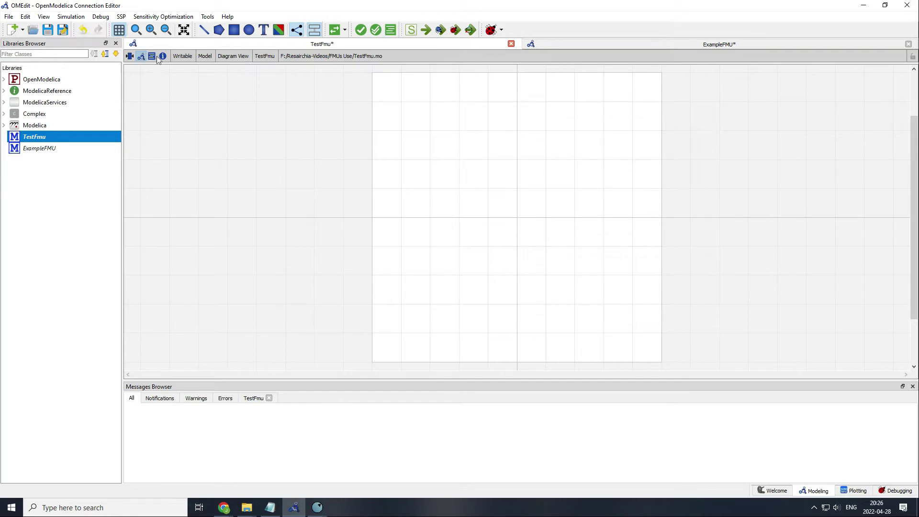
- Select ExampleFMU in the Libraries Browser, check its text, and show its Diagram View
click(151, 56)
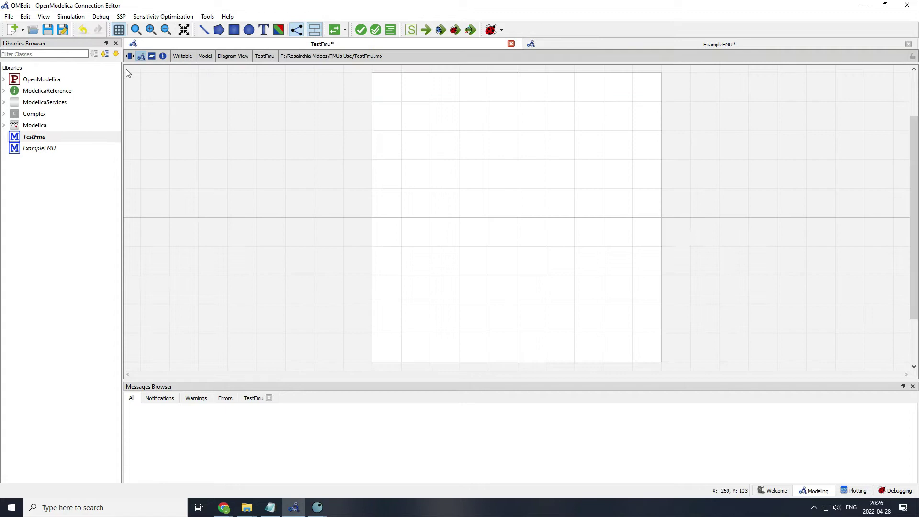
click(39, 147)
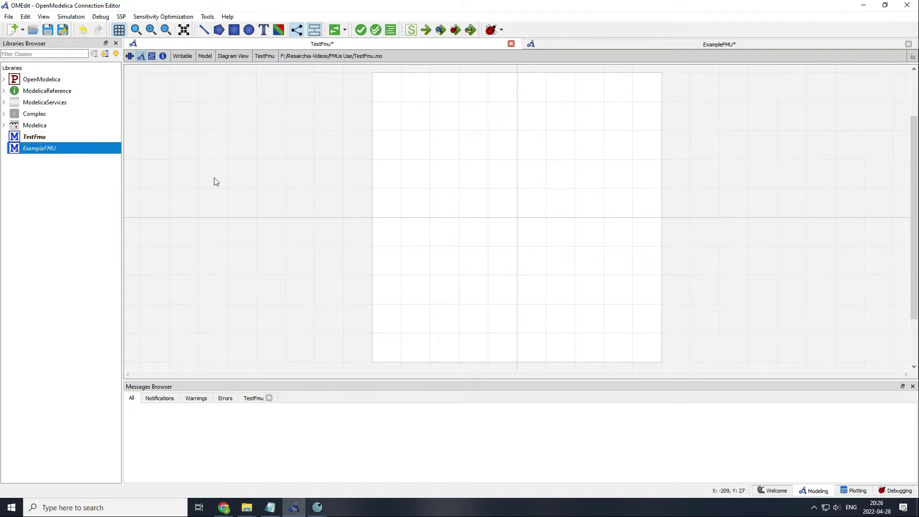
mouse_move(559, 114)
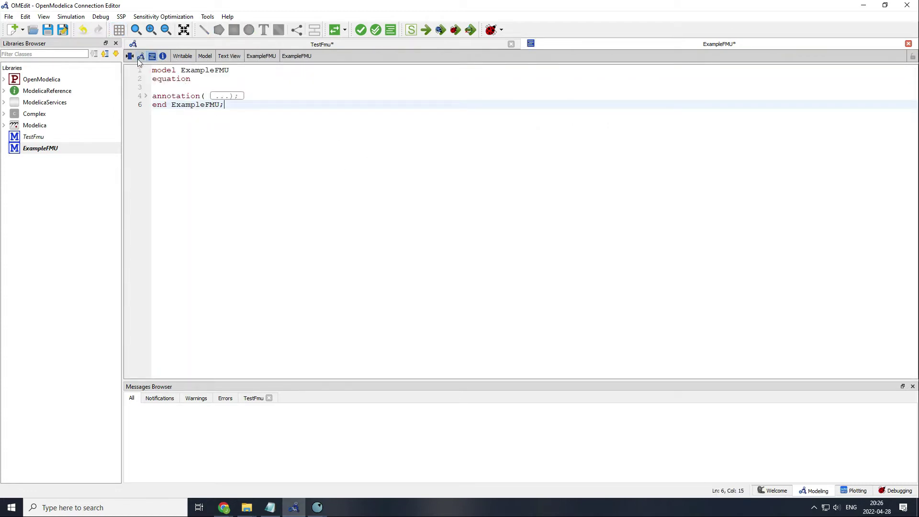
click(142, 55)
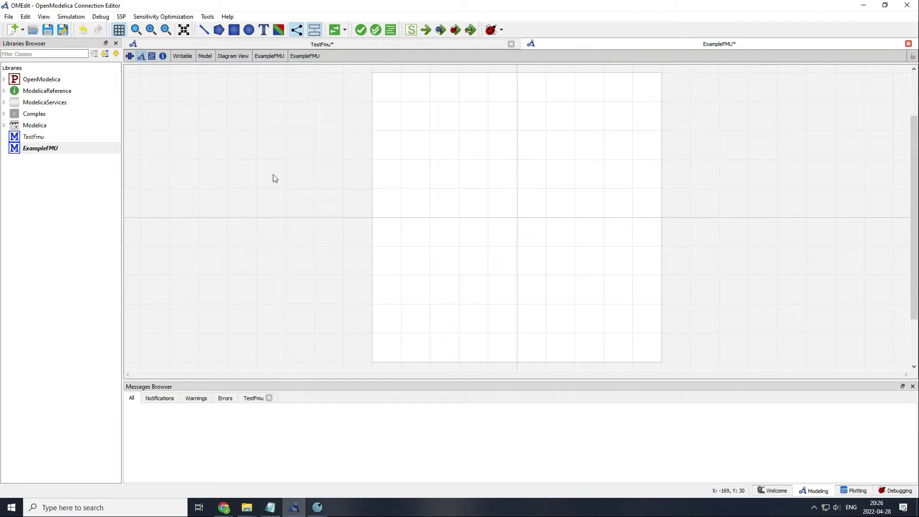
mouse_move(268, 176)
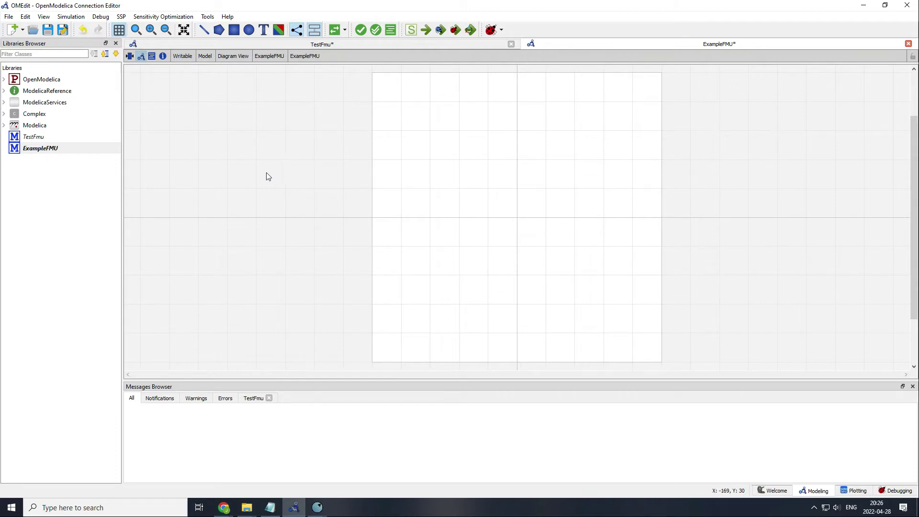
- Place a RealInput u and RealOutput y from Modelica.Blocks.Interfaces onto ExampleFMU's canvas
click(4, 124)
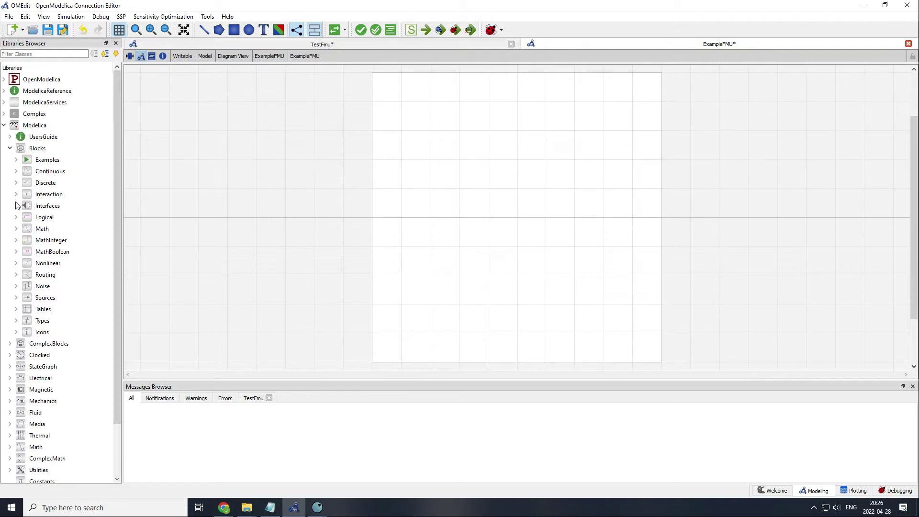
click(16, 206)
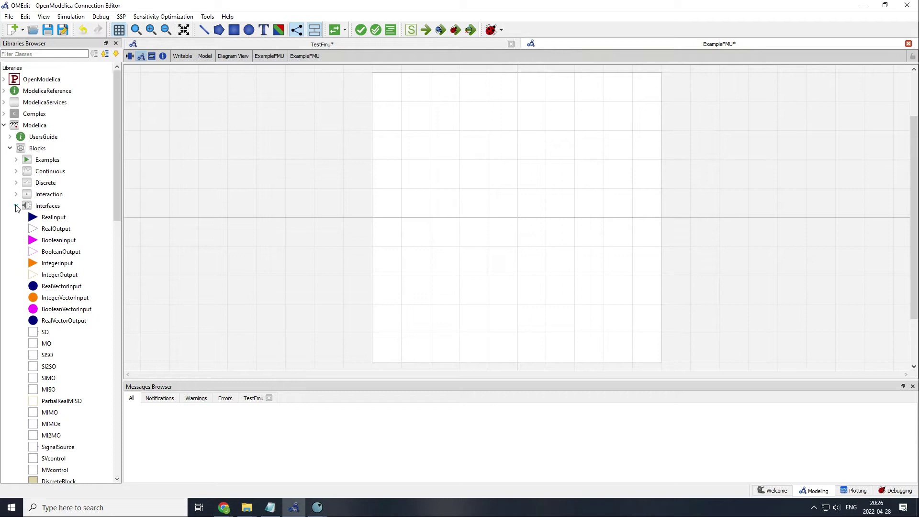
mouse_move(65, 213)
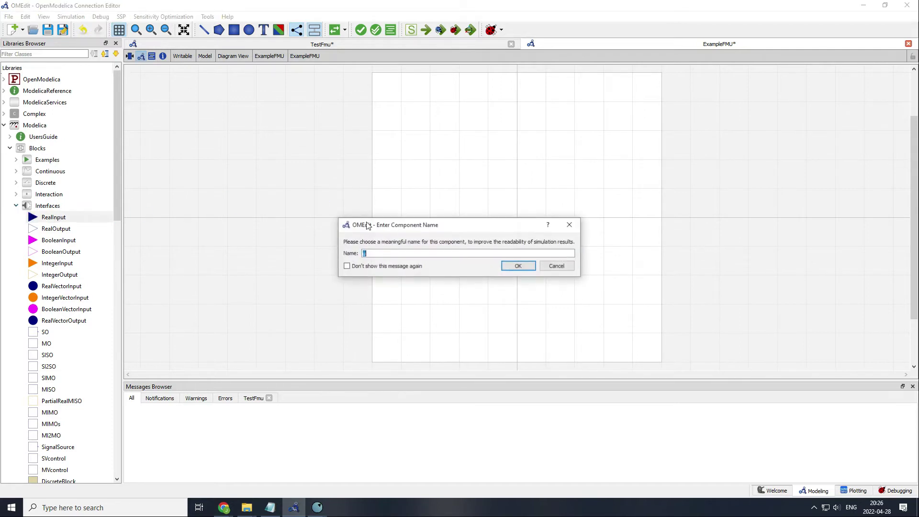
click(517, 265)
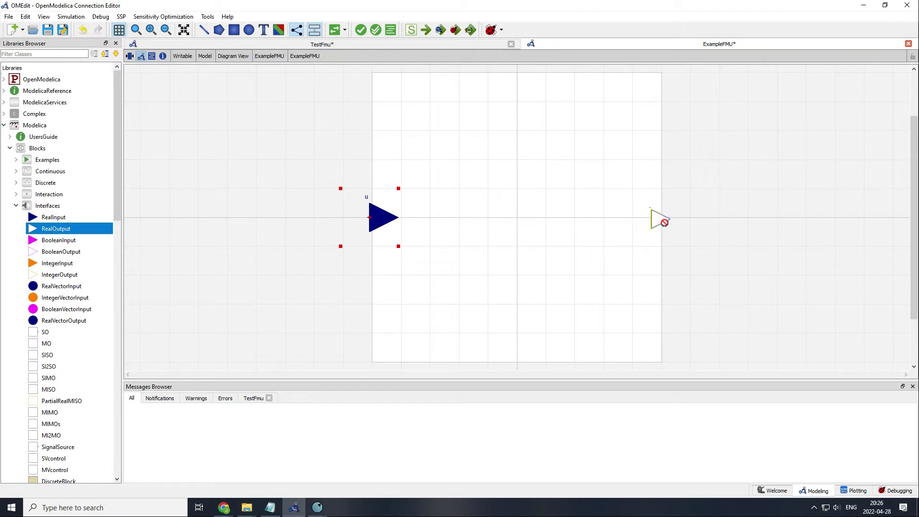
click(659, 218)
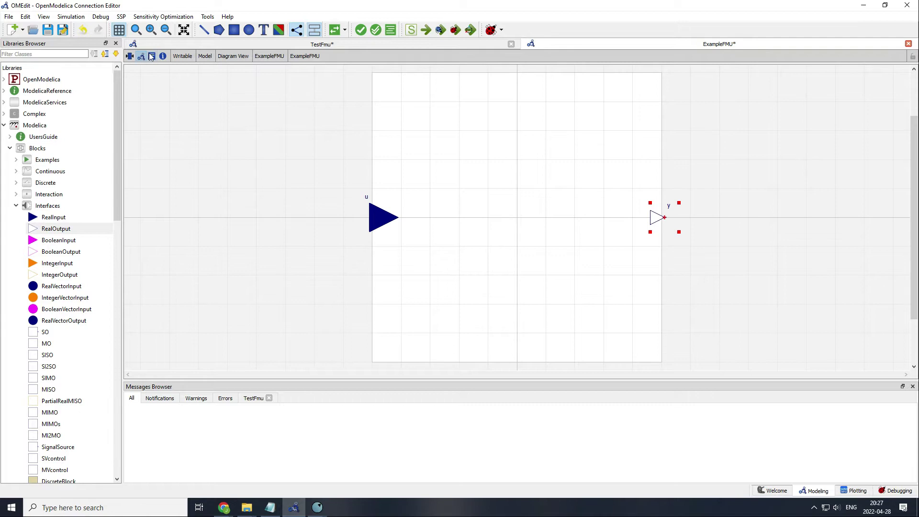
click(229, 55)
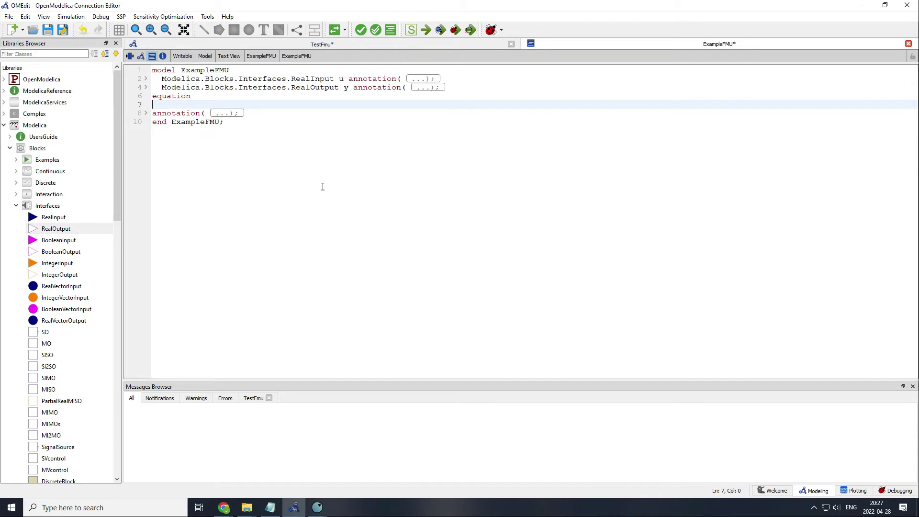
- Write the equation y=u^3 in ExampleFMU's text and return to the diagram
text(y=)
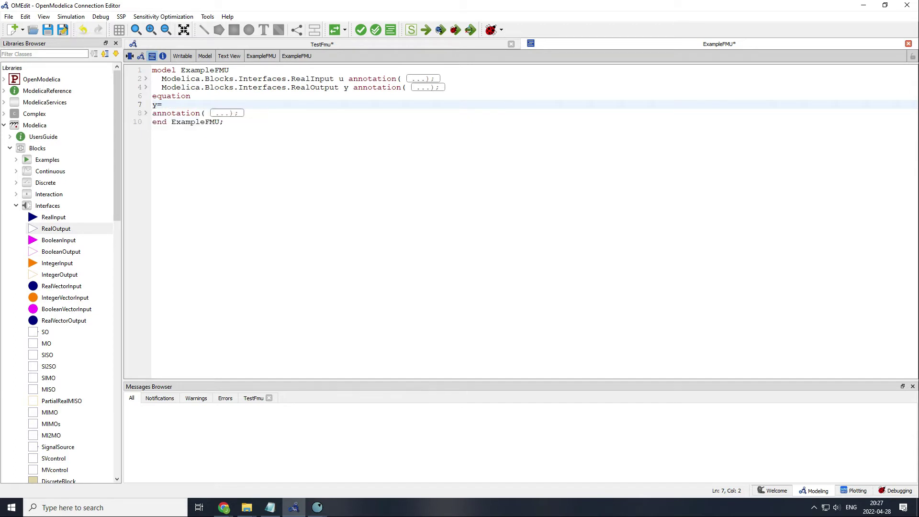
text(u)
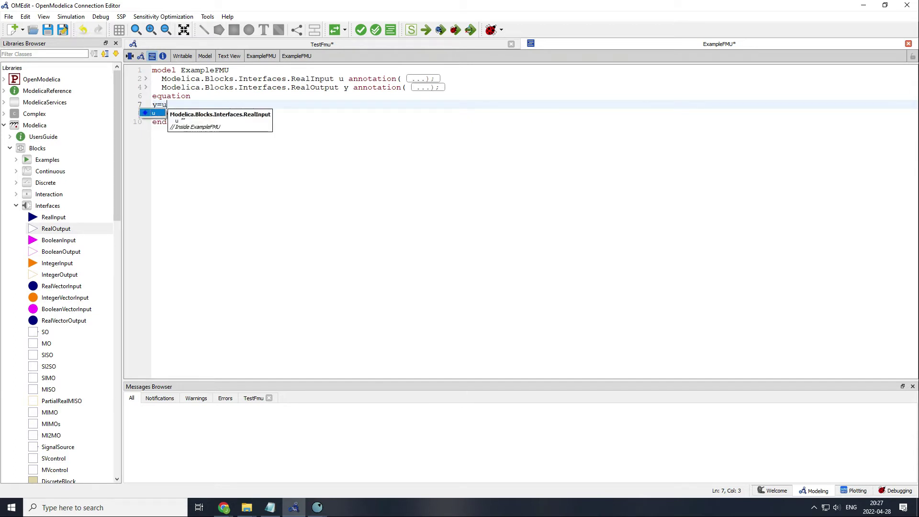
text(^3;)
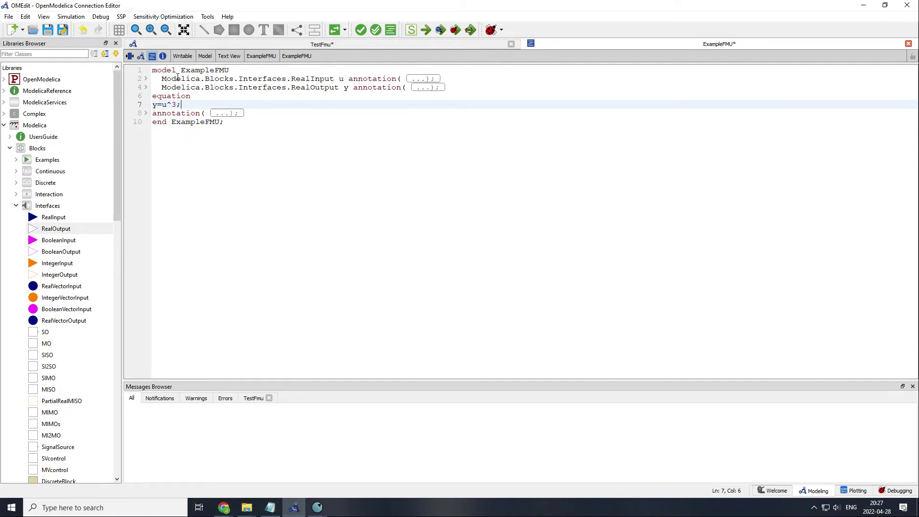
click(232, 56)
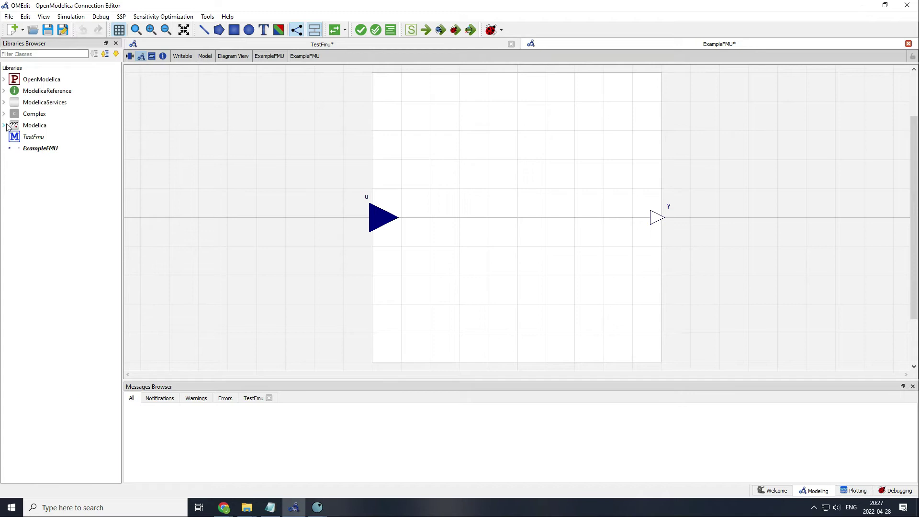
- Export ExampleFMU as an FMU via its Libraries Browser context menu
right_click(41, 147)
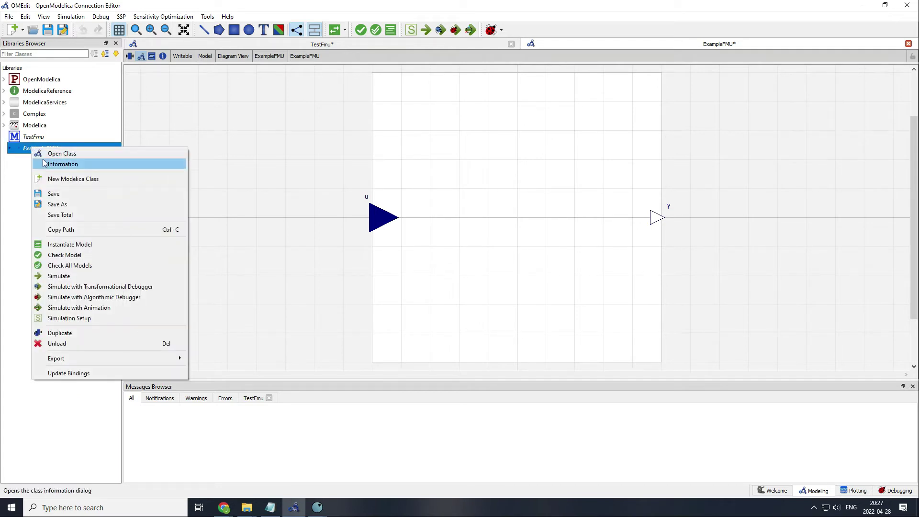
mouse_move(111, 336)
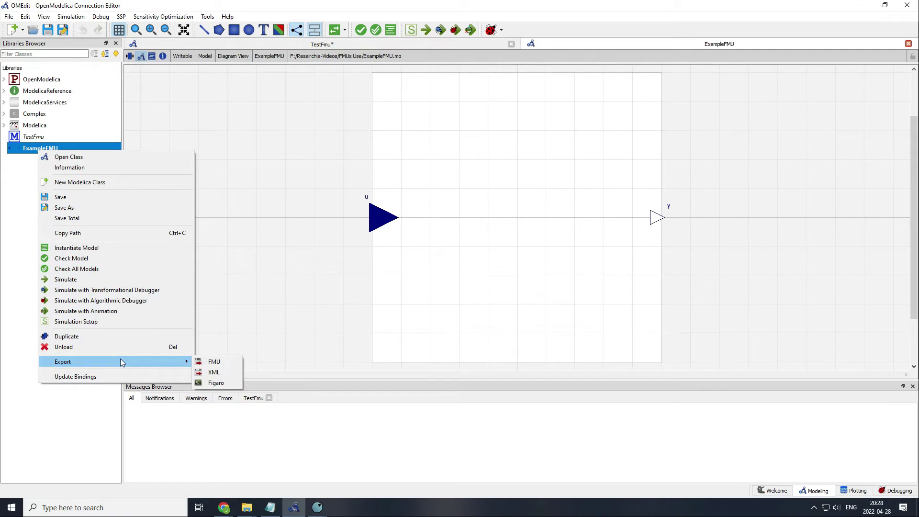
click(213, 362)
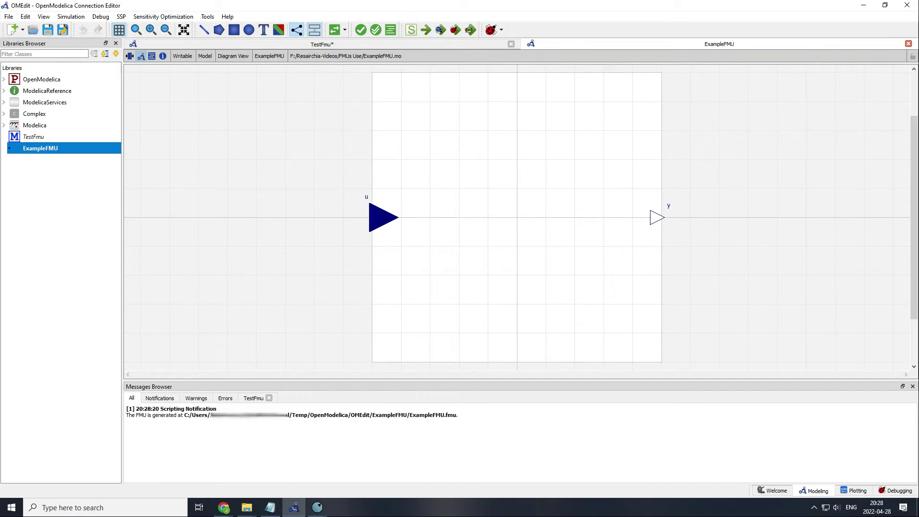
mouse_move(202, 369)
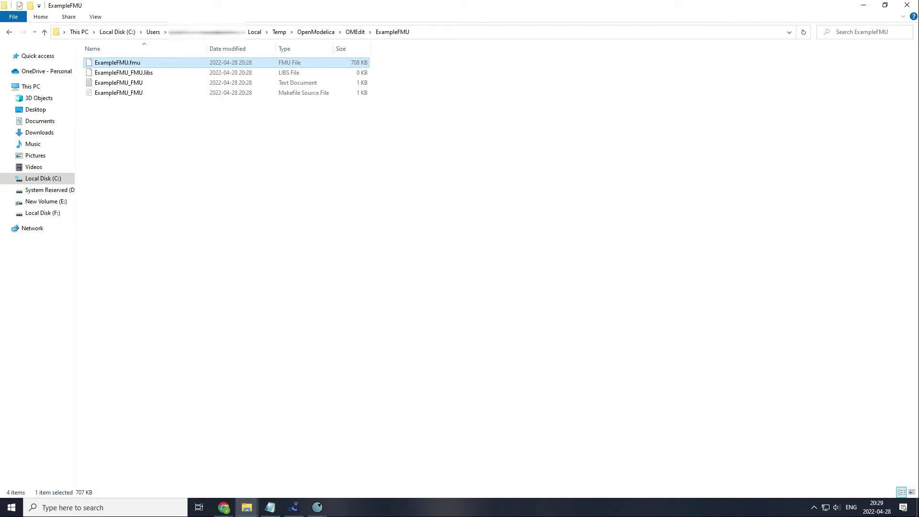
mouse_move(310, 213)
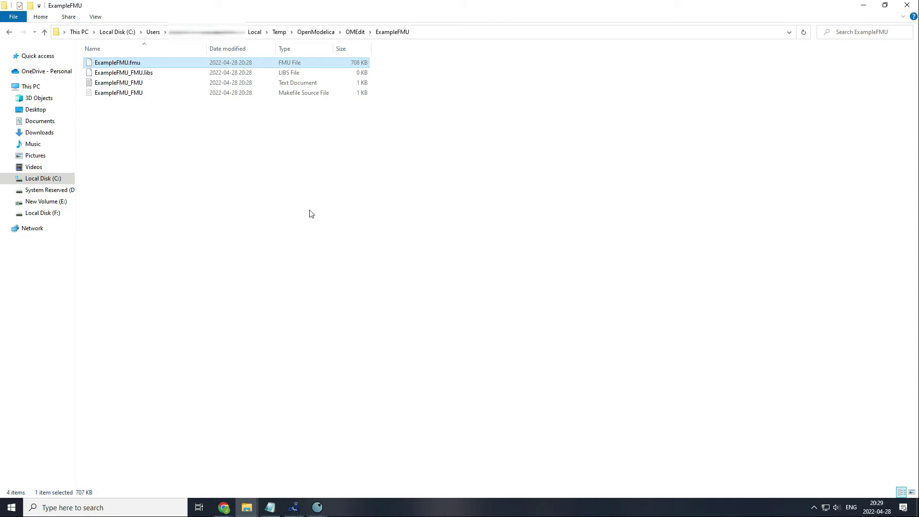
- Confirm ExampleFMU.fmu in the OMEdit temp folder and return to the model editor
click(178, 132)
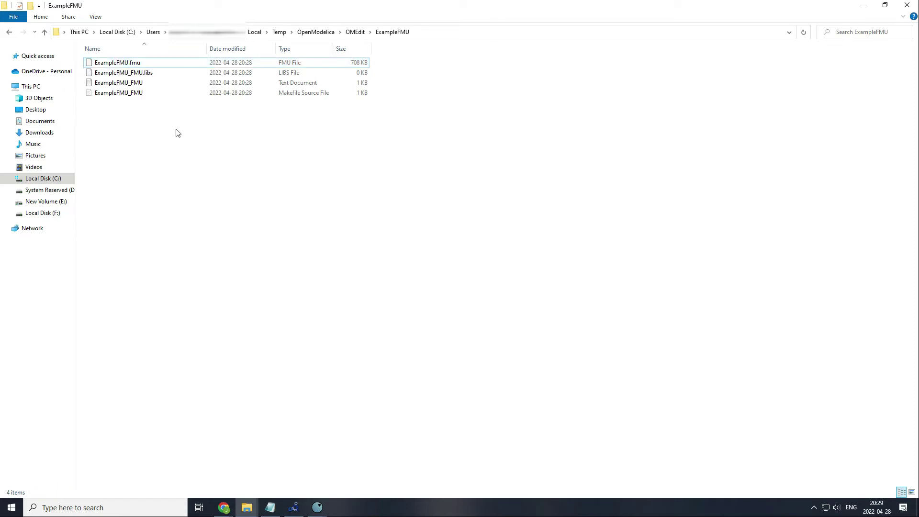
click(117, 63)
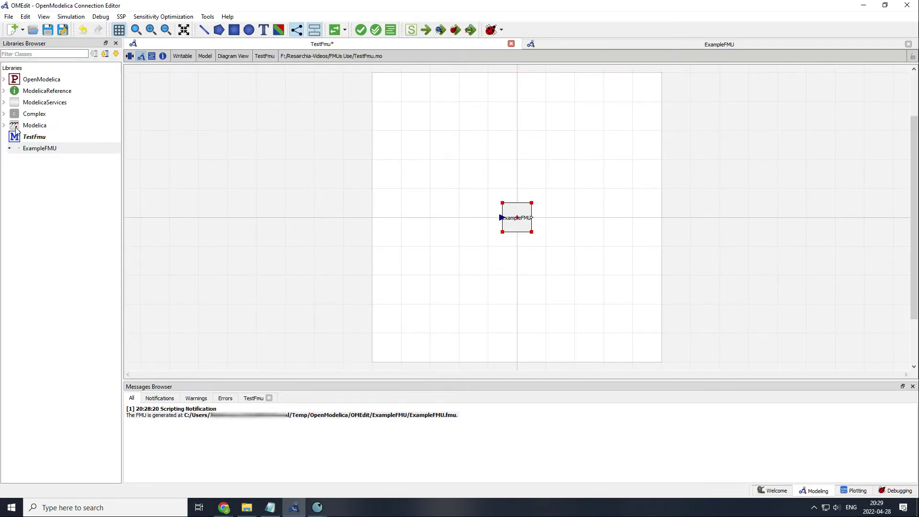
- Add a ContinuousClock source feeding exampleFMU's input in TestFmu and simulate
click(4, 125)
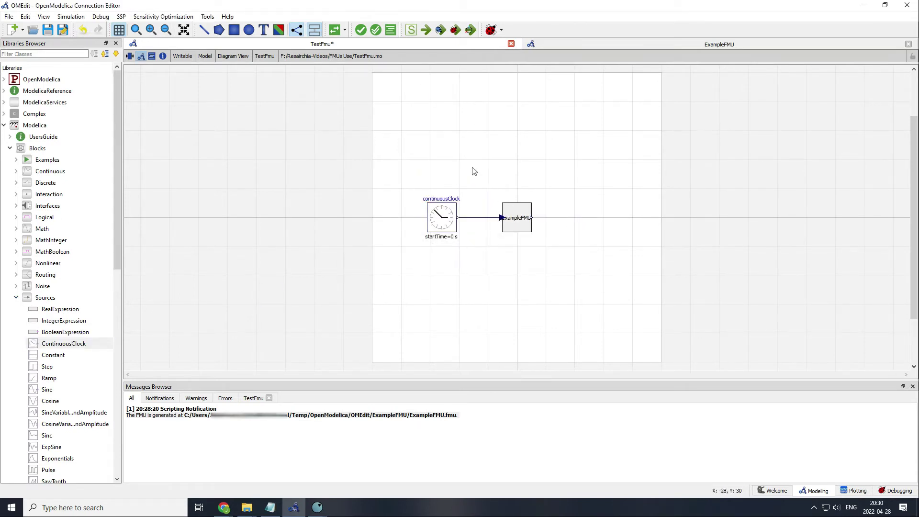
mouse_move(425, 30)
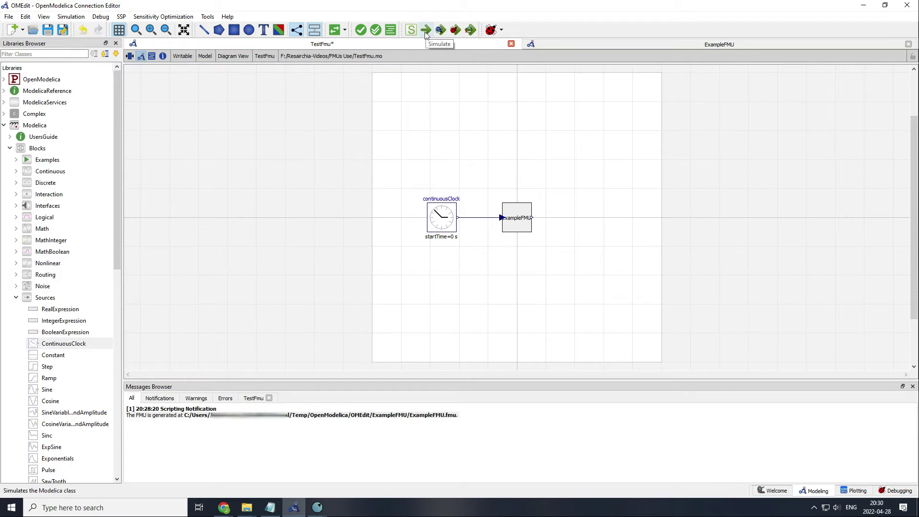
click(424, 30)
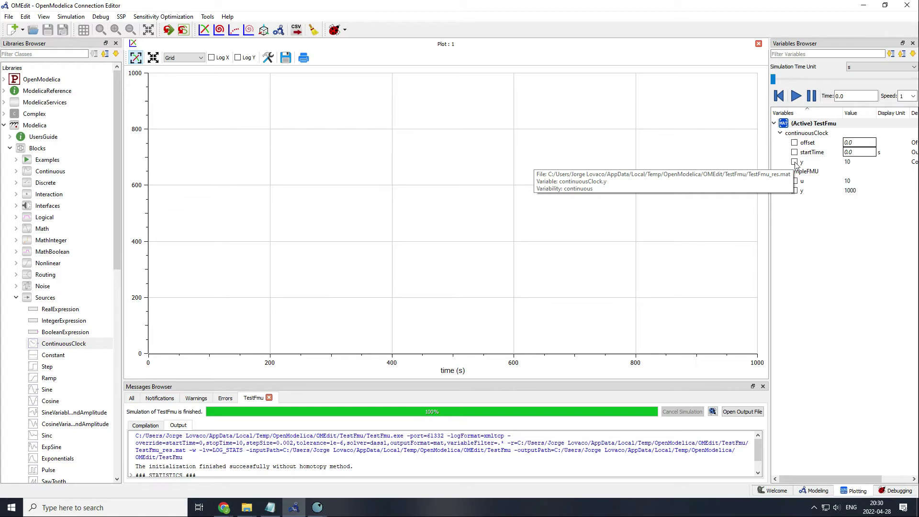
- Plot continuousClock.y, exampleFMU.u and exampleFMU.y from the Variables Browser
click(794, 181)
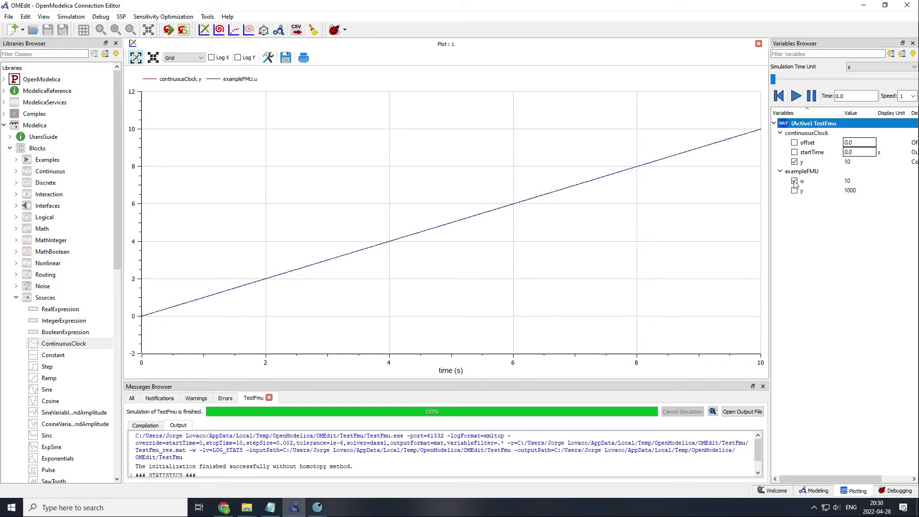
mouse_move(798, 189)
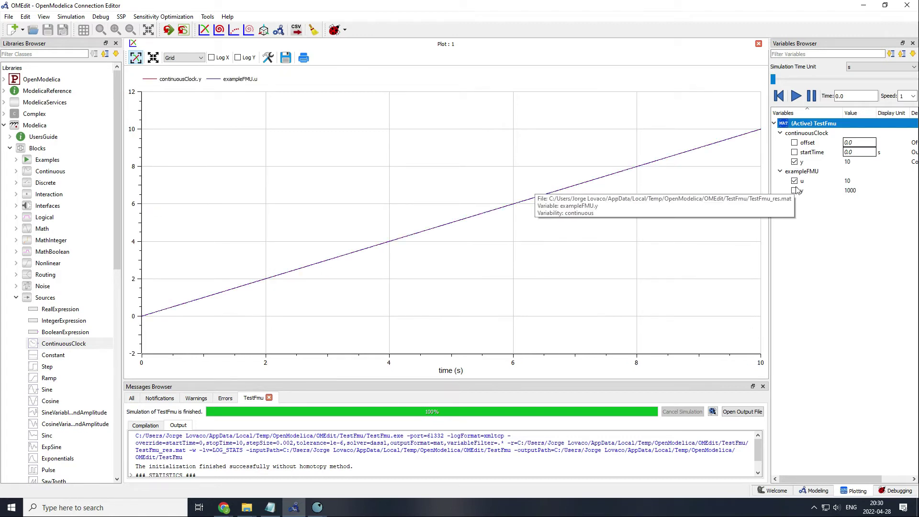
click(794, 190)
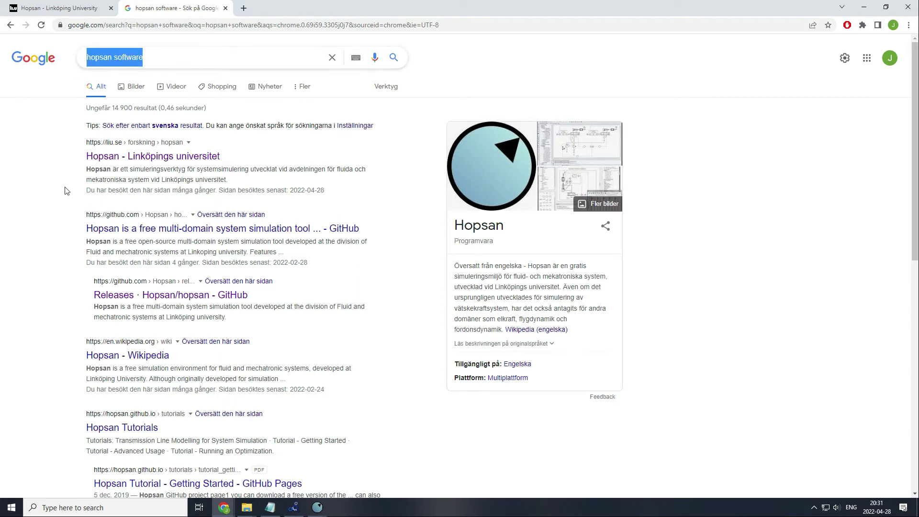
- Search 'hopsan software', reach Linköping University's Hopsan page and switch it to English
click(63, 197)
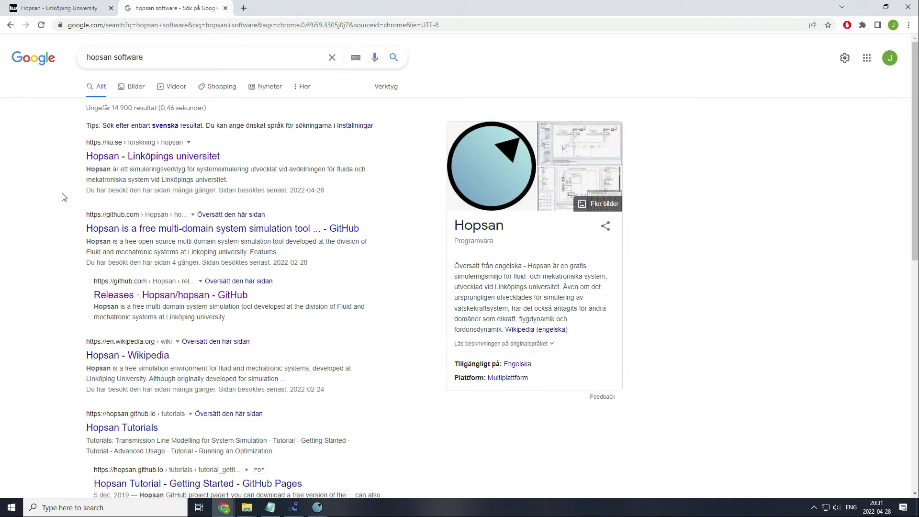
mouse_move(128, 355)
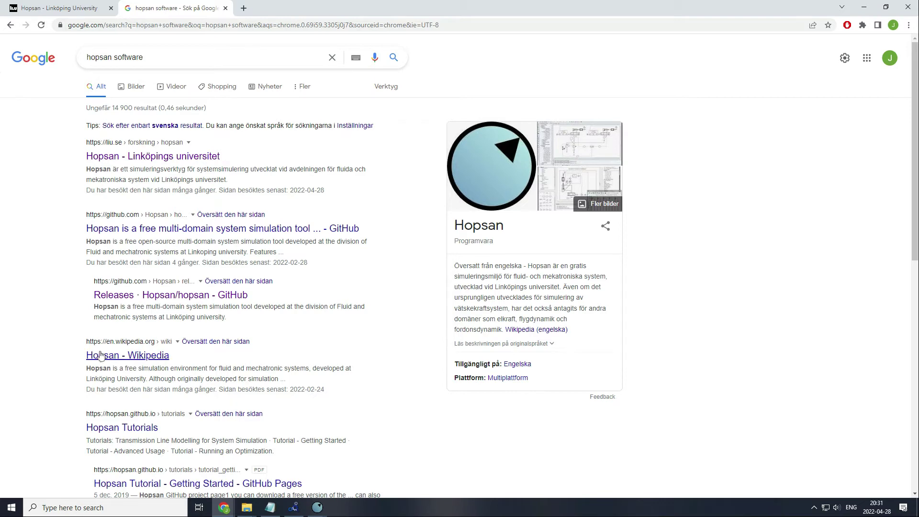
click(128, 355)
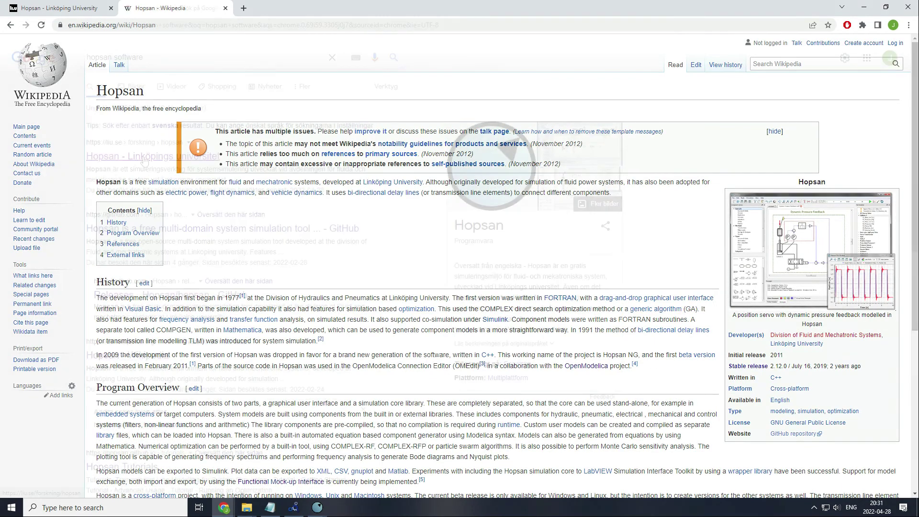
click(153, 156)
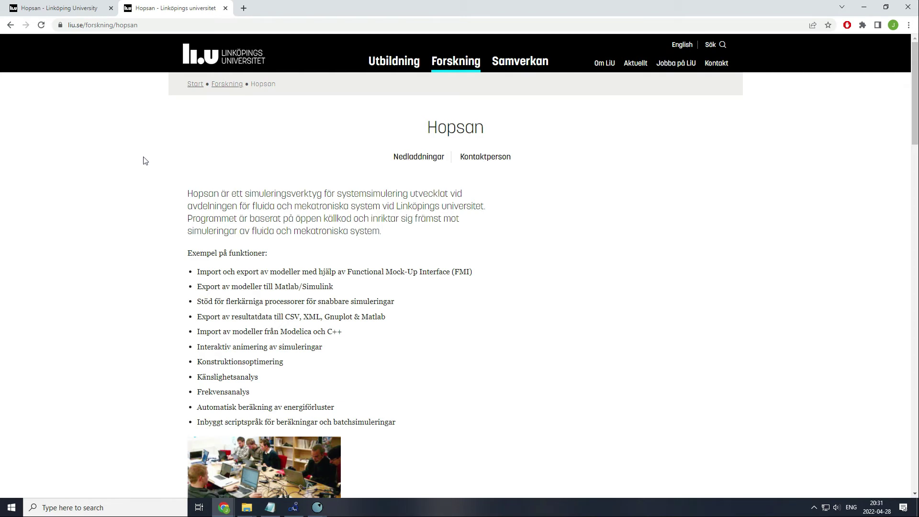
mouse_move(608, 176)
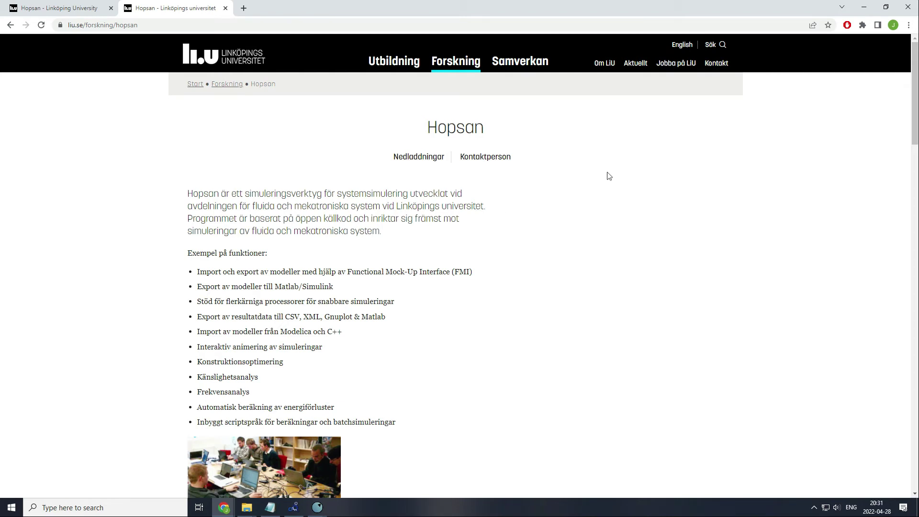
click(681, 45)
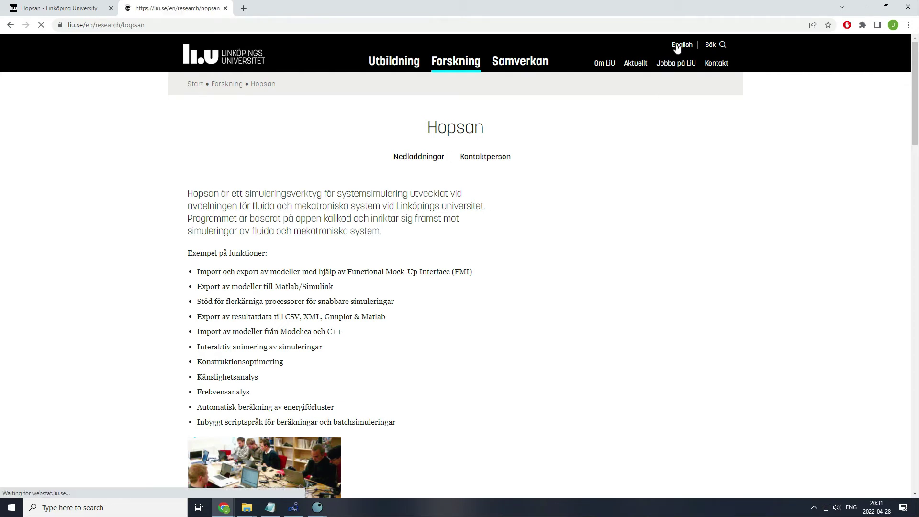
click(681, 45)
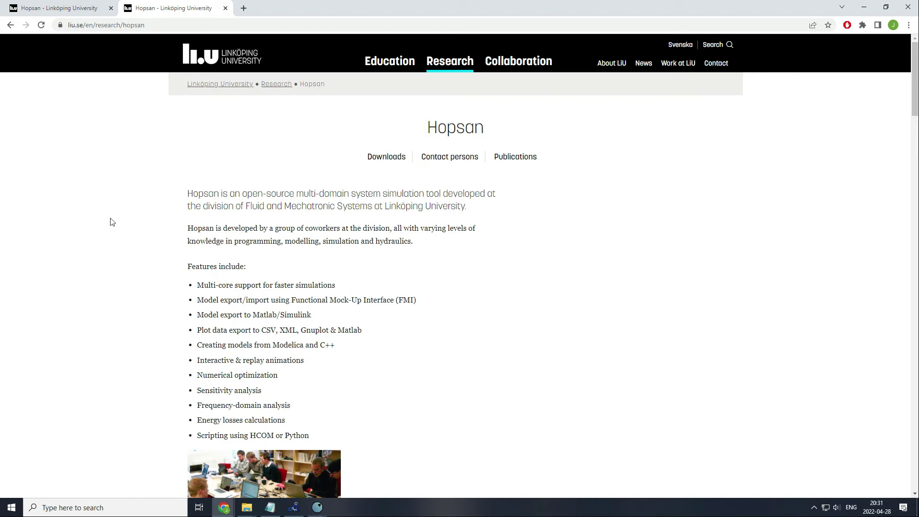
mouse_move(160, 150)
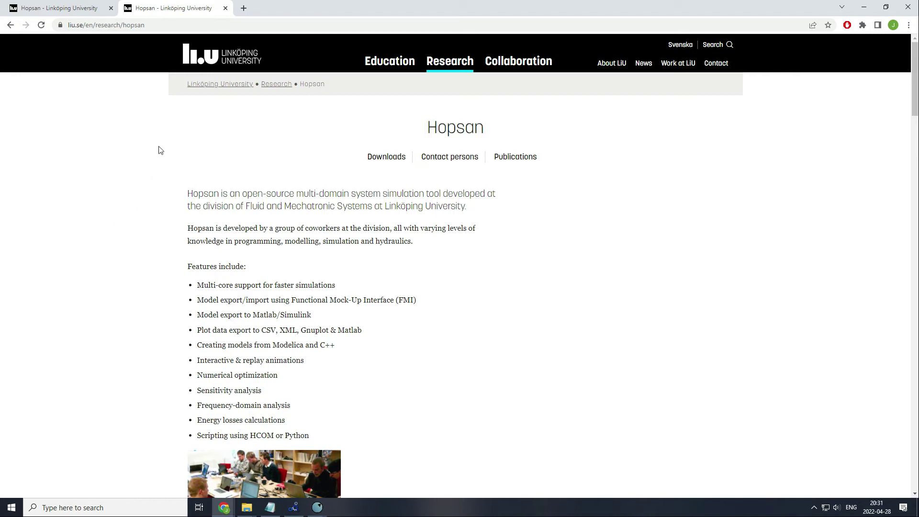
mouse_move(142, 273)
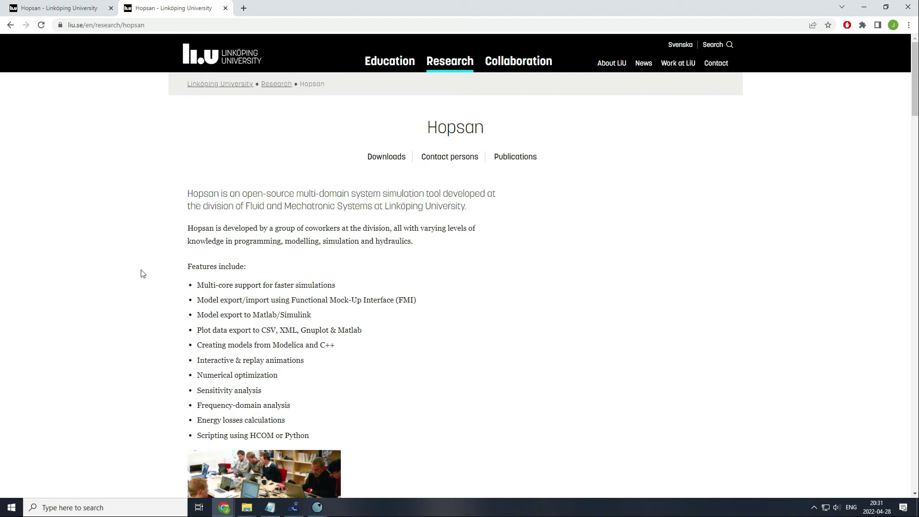
mouse_move(386, 156)
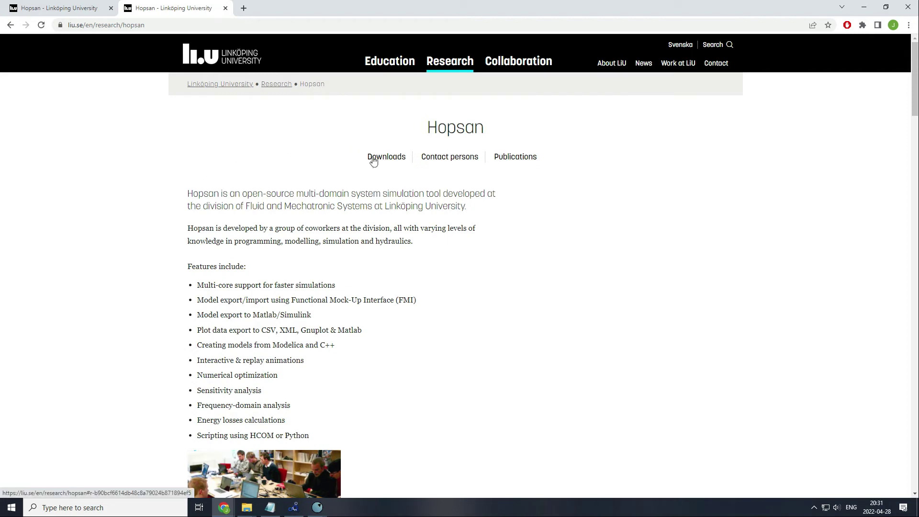
- Review the Hopsan 2.19.1 release assets list on GitHub
click(385, 156)
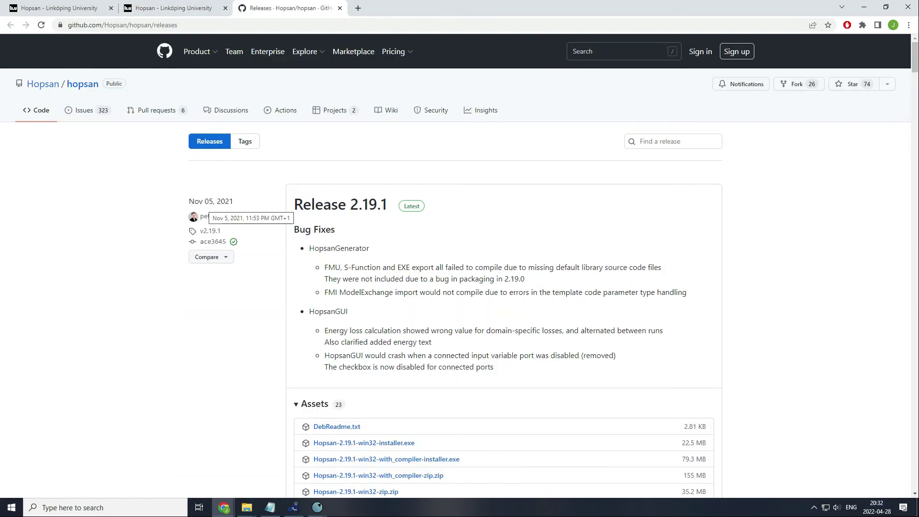
scroll(down, 3)
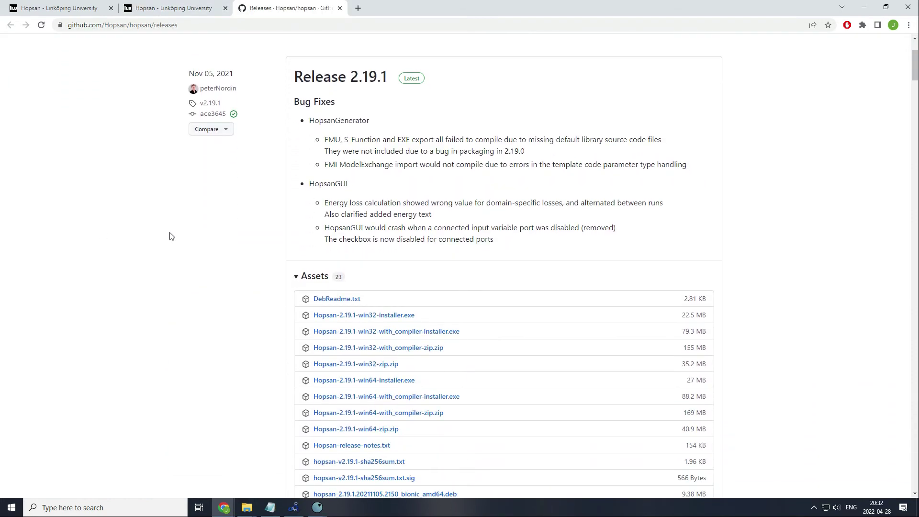
scroll(down, 3)
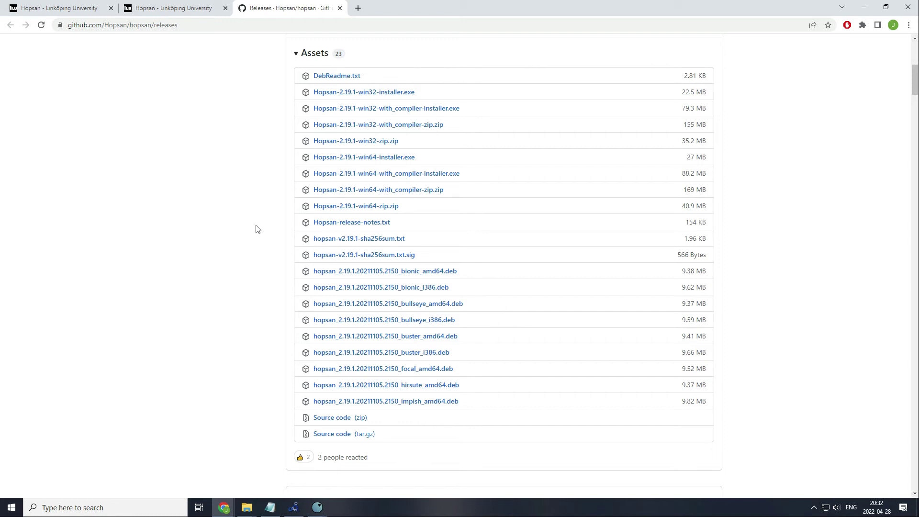
mouse_move(375, 174)
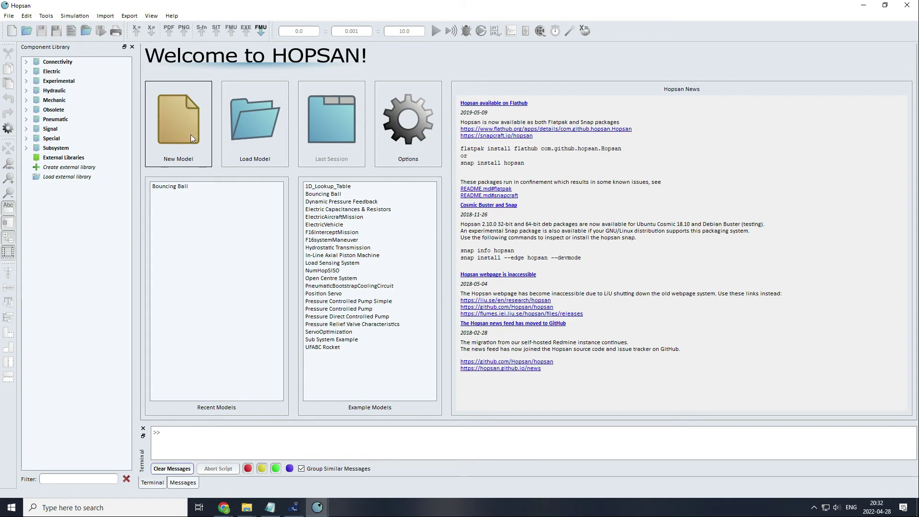
- Create a new Hopsan model, import ExampleFMU.fmu and place FMU_ExampleFMU from the new FMUs library
click(178, 121)
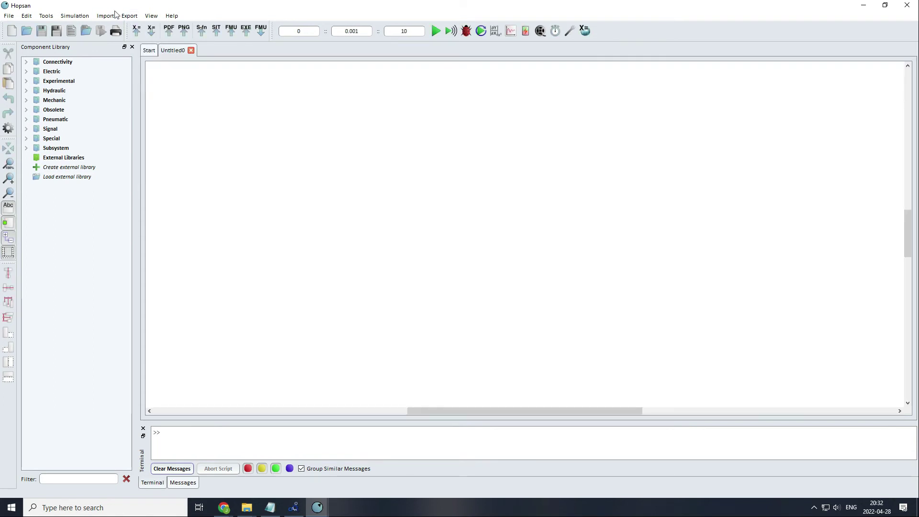
click(105, 15)
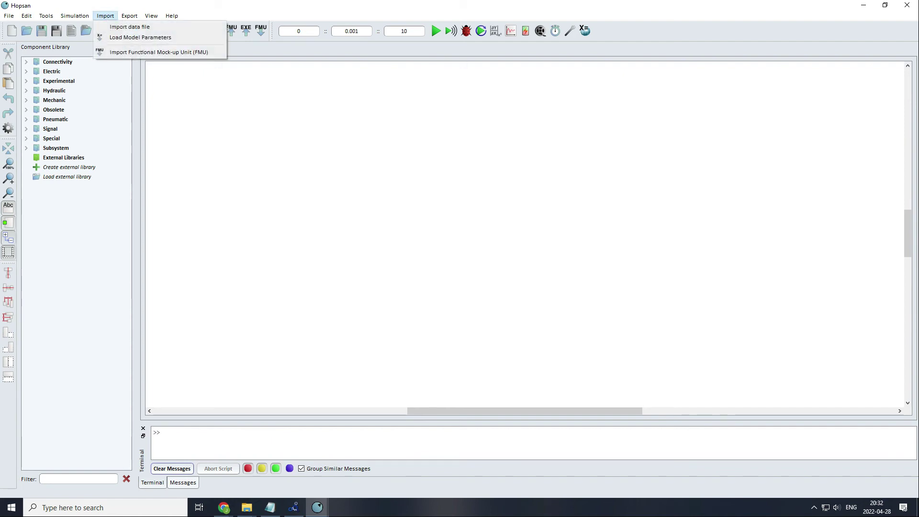
click(158, 51)
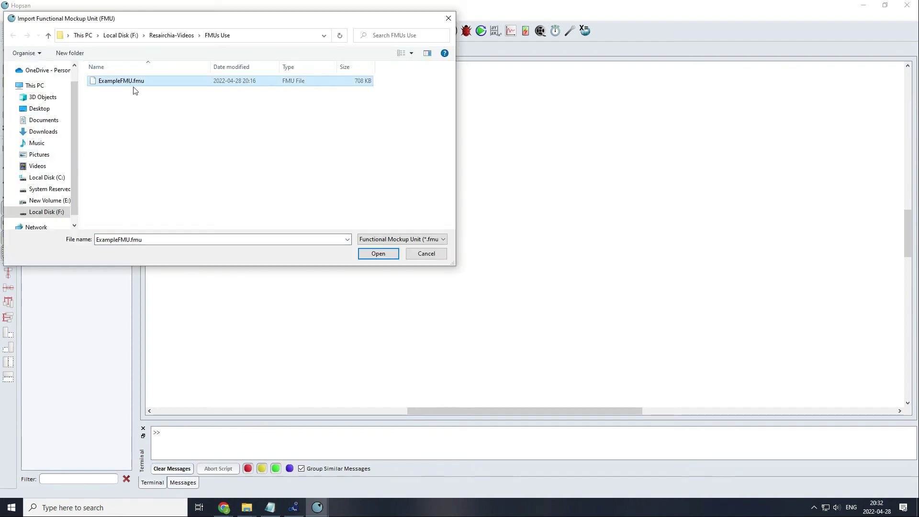
click(378, 253)
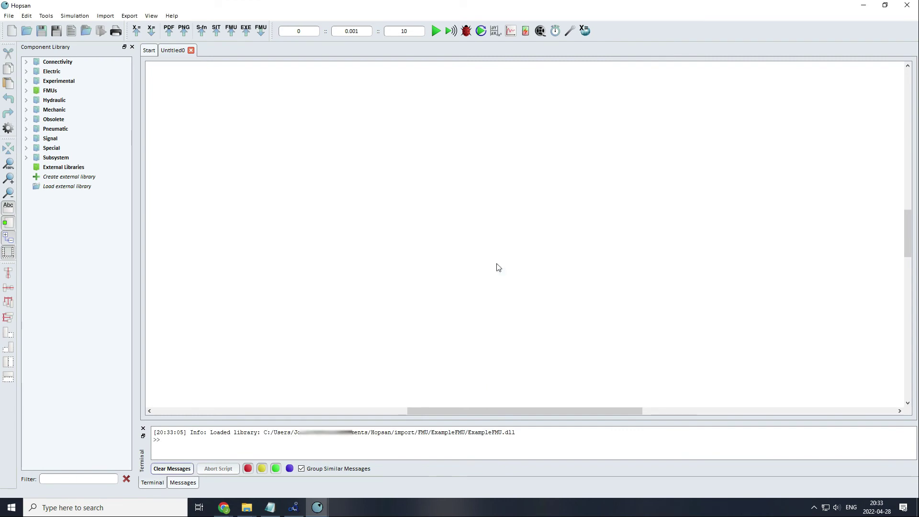
click(26, 90)
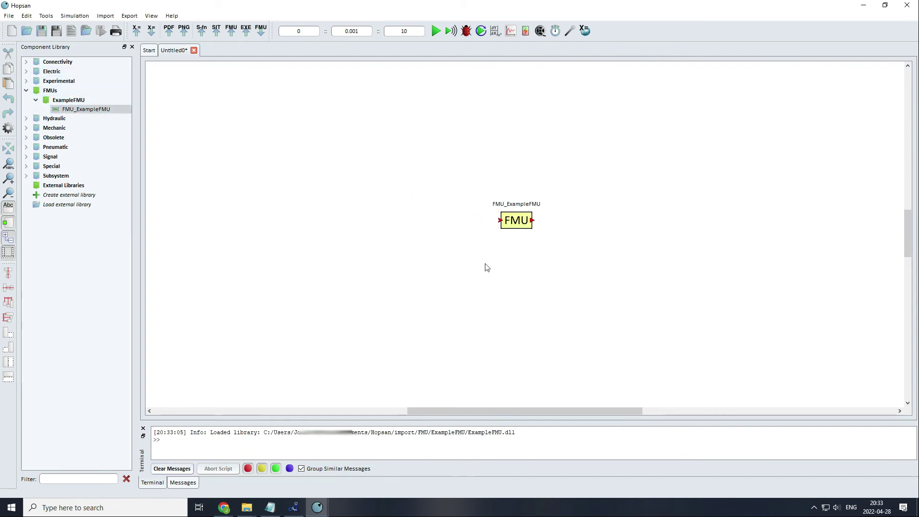
mouse_move(607, 237)
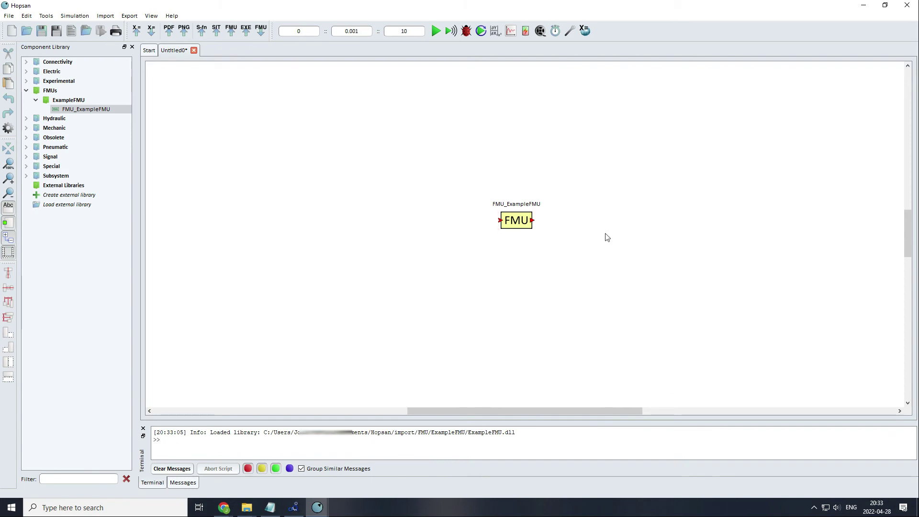
mouse_move(452, 294)
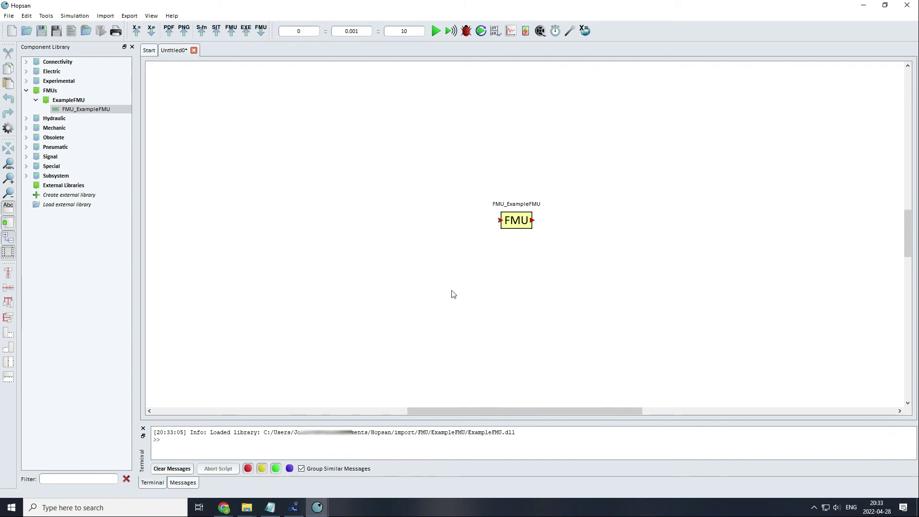
- Add a SimulationTime source from Signal > Sources&Sinks and wire its output to the FMU input
click(26, 156)
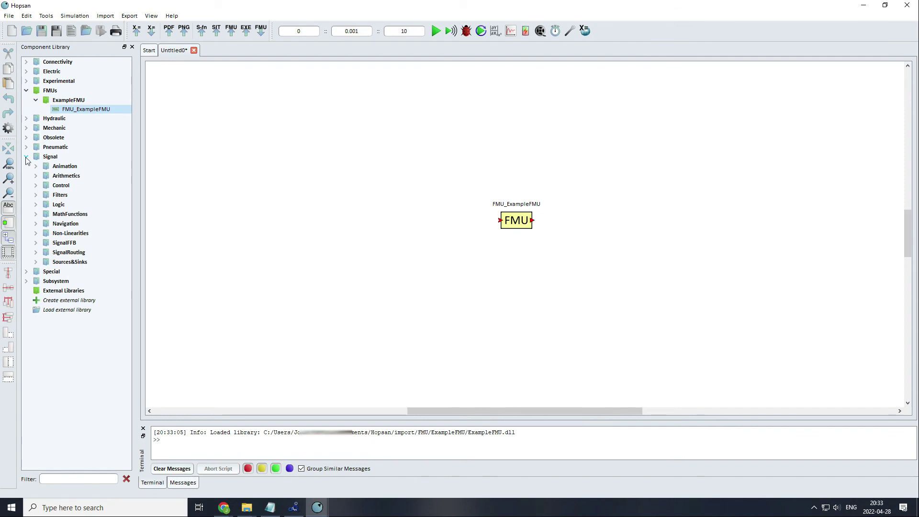
click(35, 261)
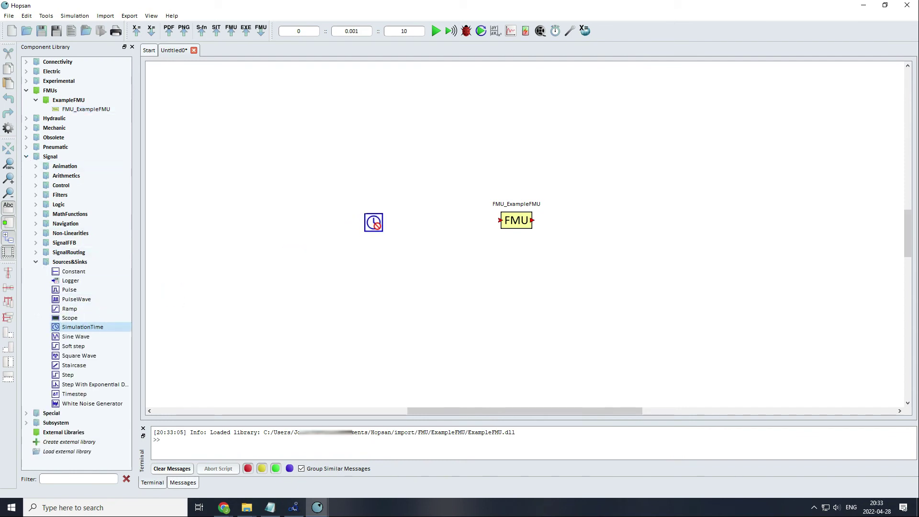
click(373, 222)
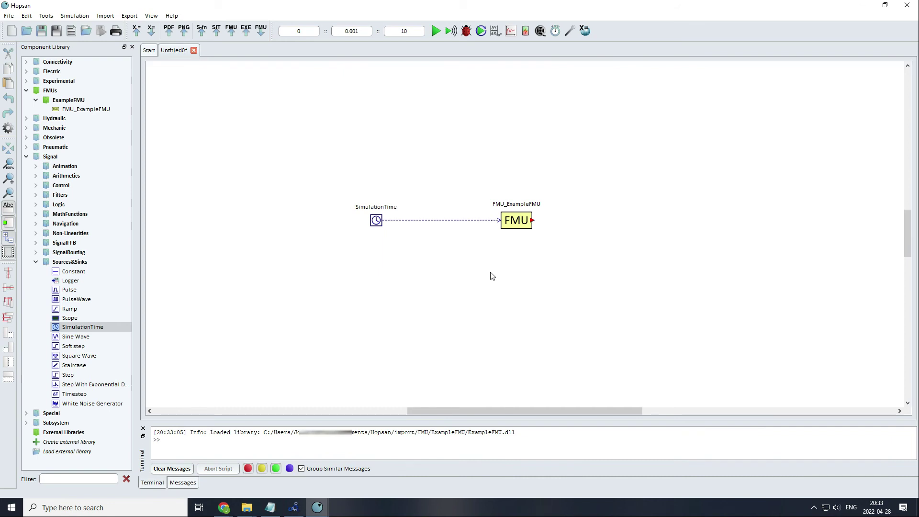
mouse_move(436, 31)
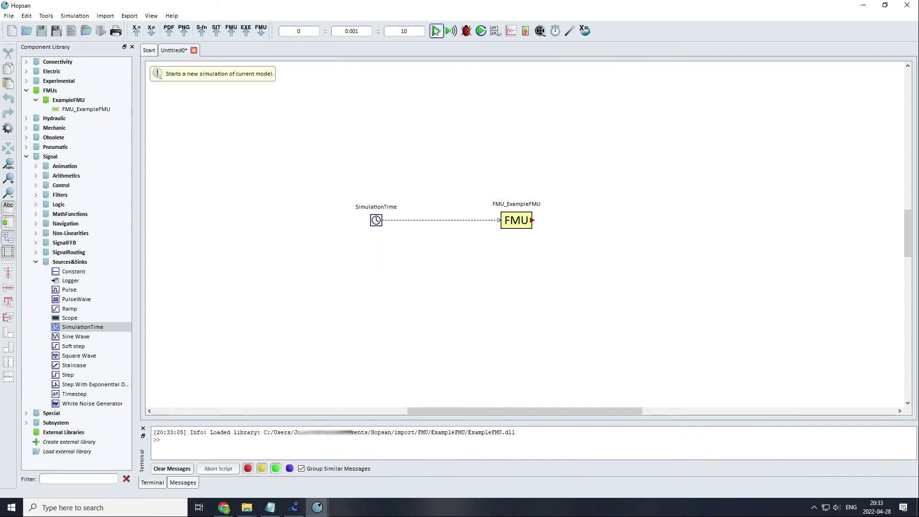
mouse_move(436, 31)
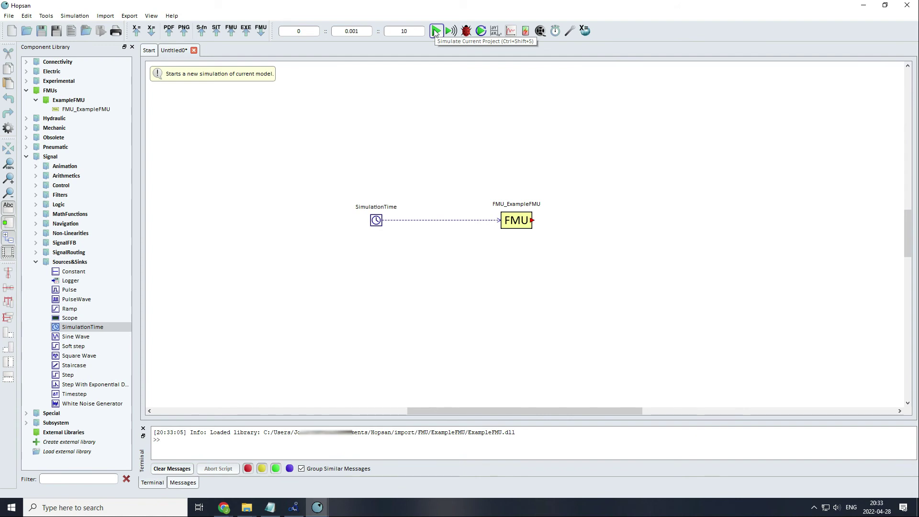
- Simulate the model and plot SimulationTime out with FMU_ExampleFMU's u and y signals
click(436, 30)
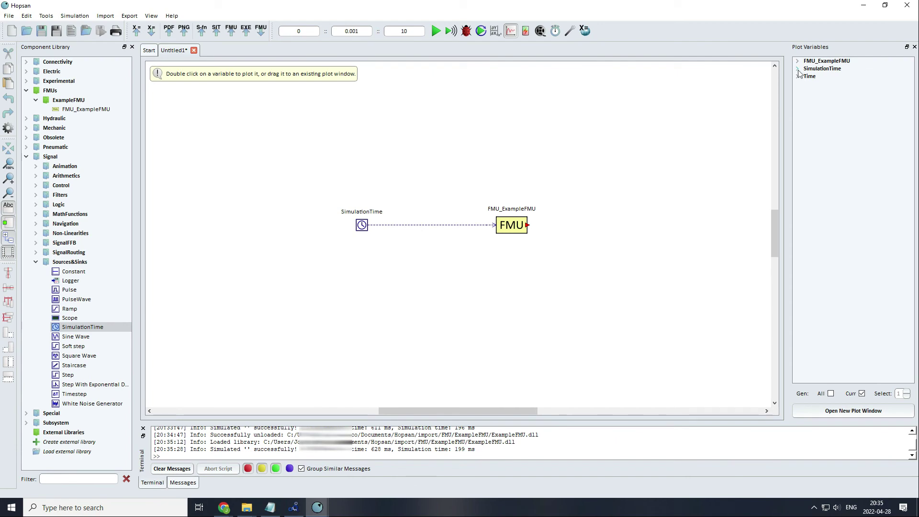
double_click(832, 75)
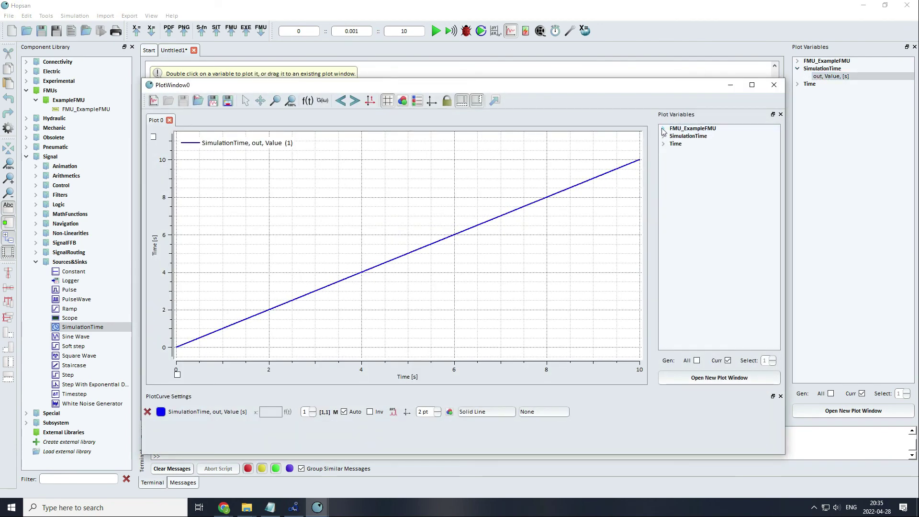
click(662, 127)
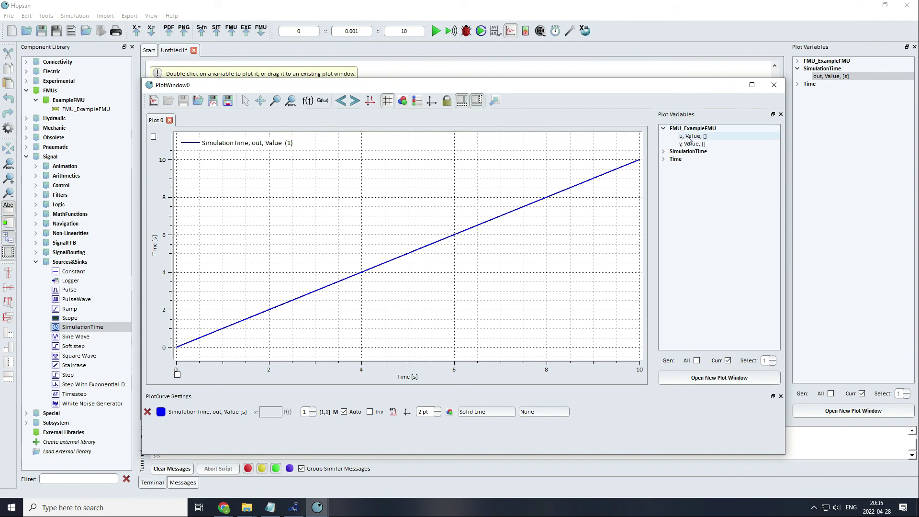
double_click(687, 136)
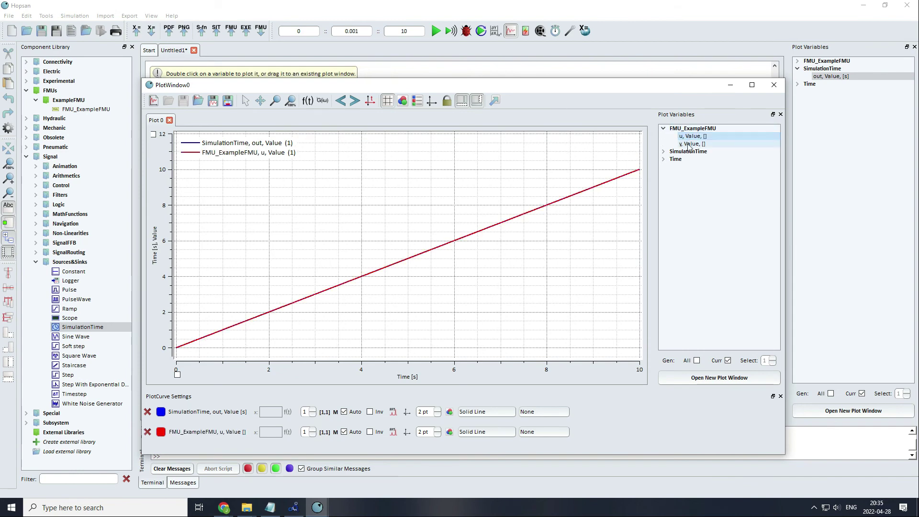
double_click(690, 144)
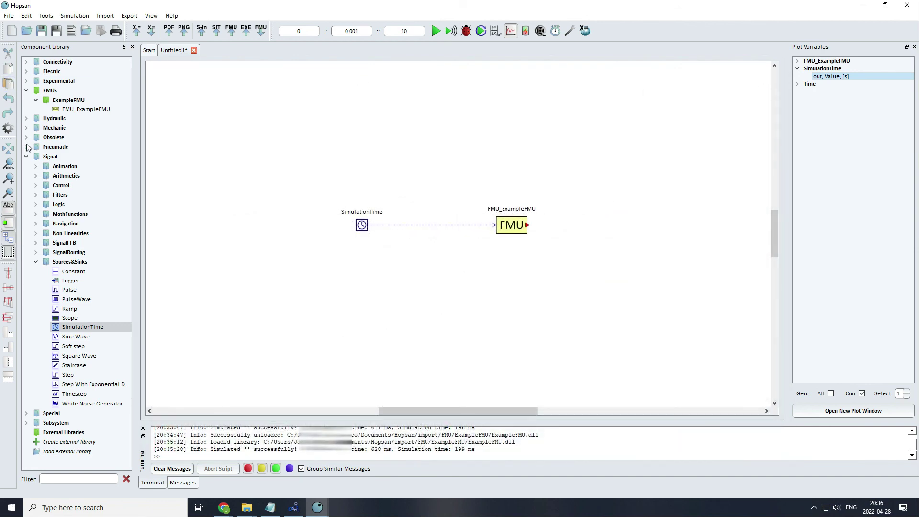
- Collapse the Signal library category and expand Hydraulic and Pneumatic instead
click(27, 156)
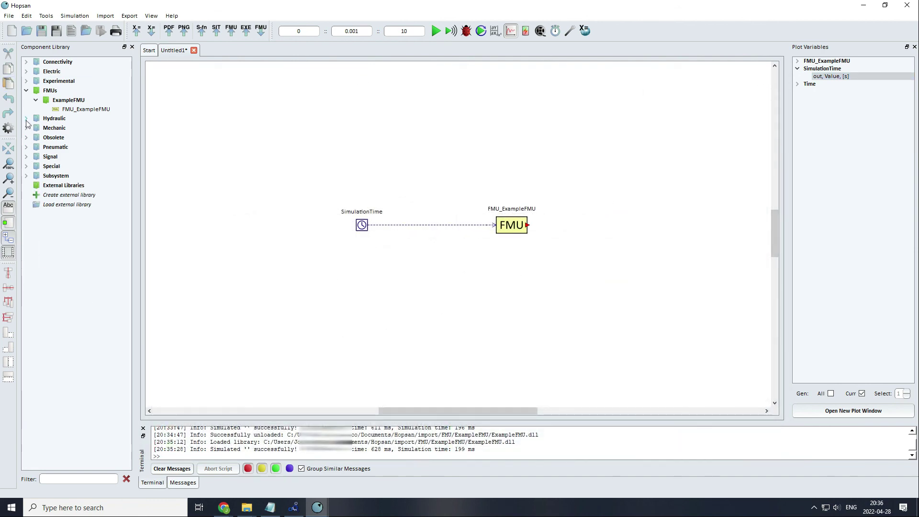
click(26, 118)
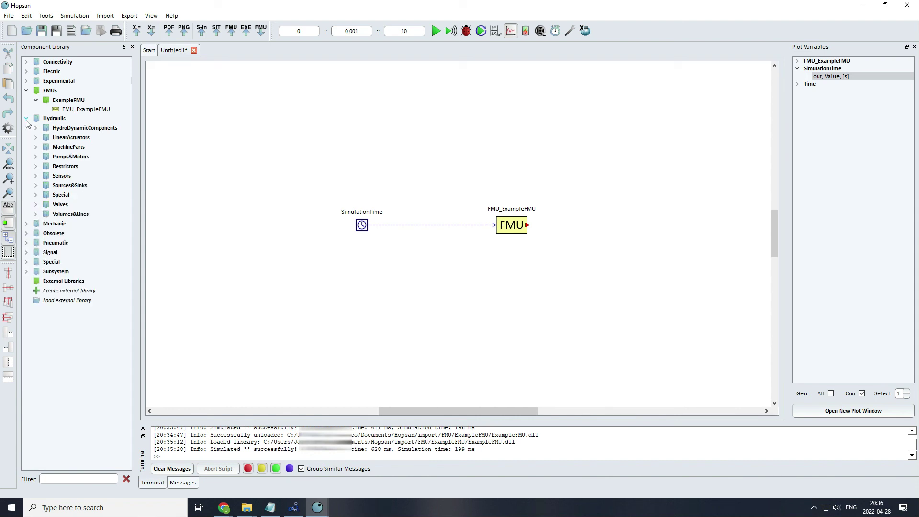
click(26, 242)
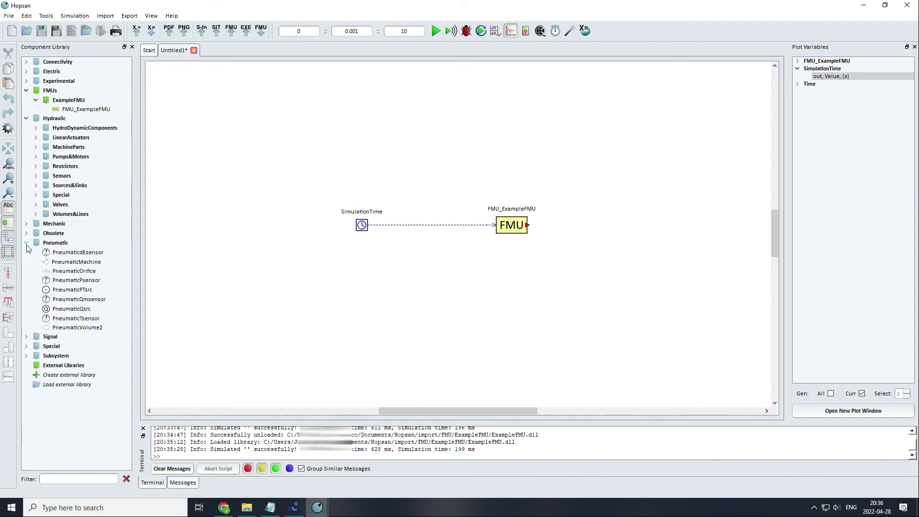